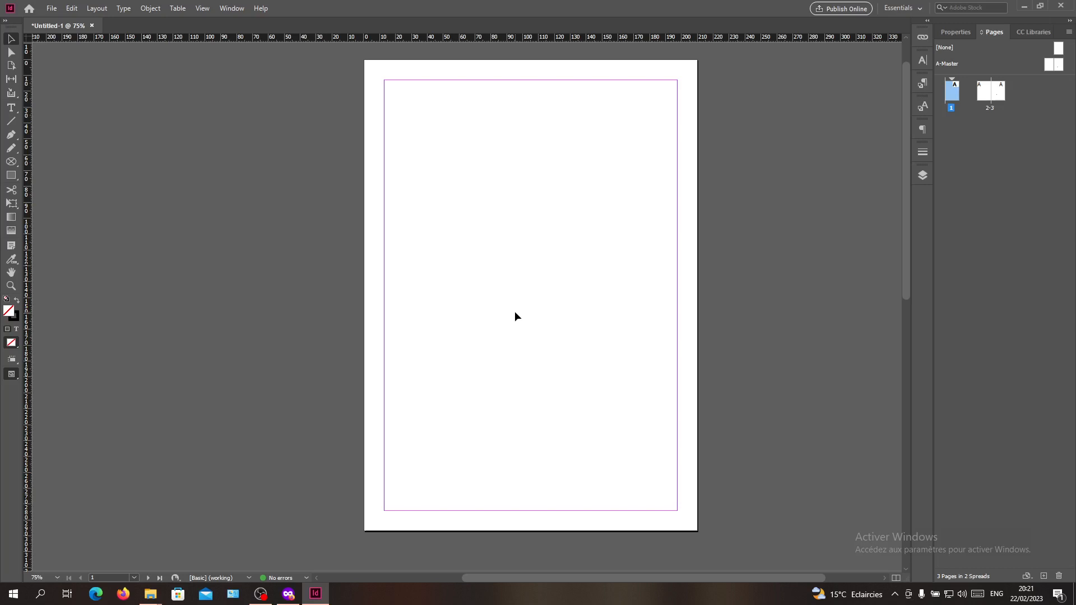
pyautogui.moveTo(2, 118)
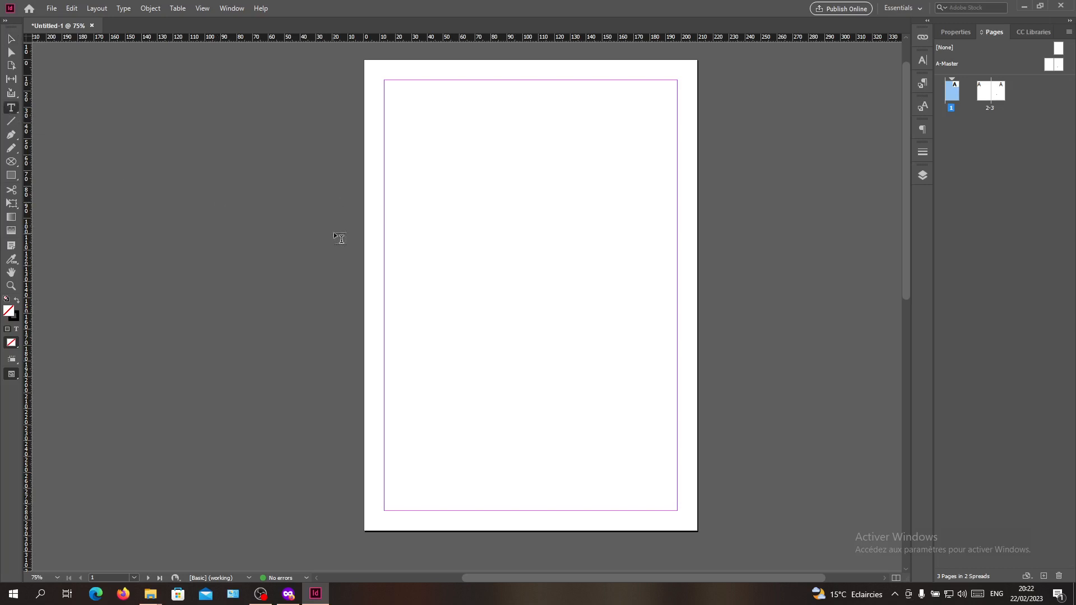
# Draw an upper-left text frame filled with placeholder text and a second empty frame lower down.
pyautogui.moveTo(396, 146); pyautogui.dragTo(427, 249)
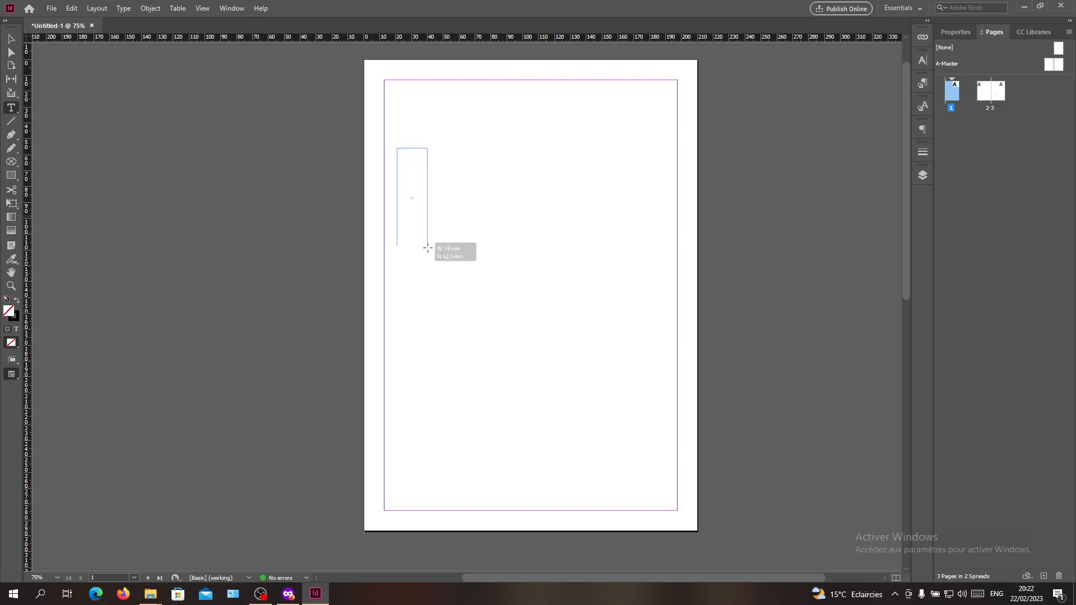
pyautogui.moveTo(427, 248); pyautogui.dragTo(508, 257)
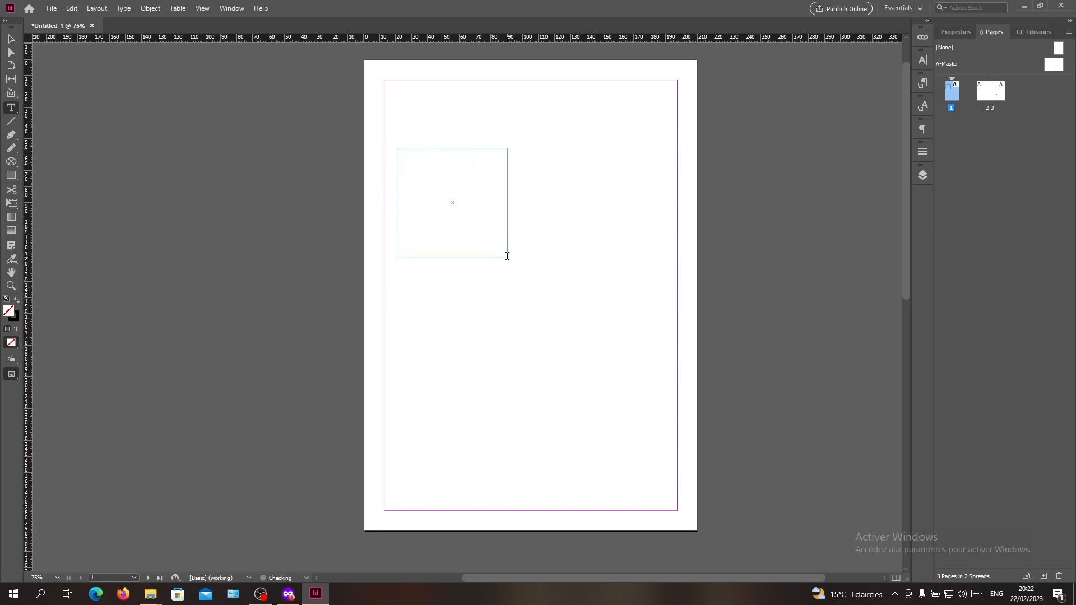
pyautogui.rightClick(451, 203)
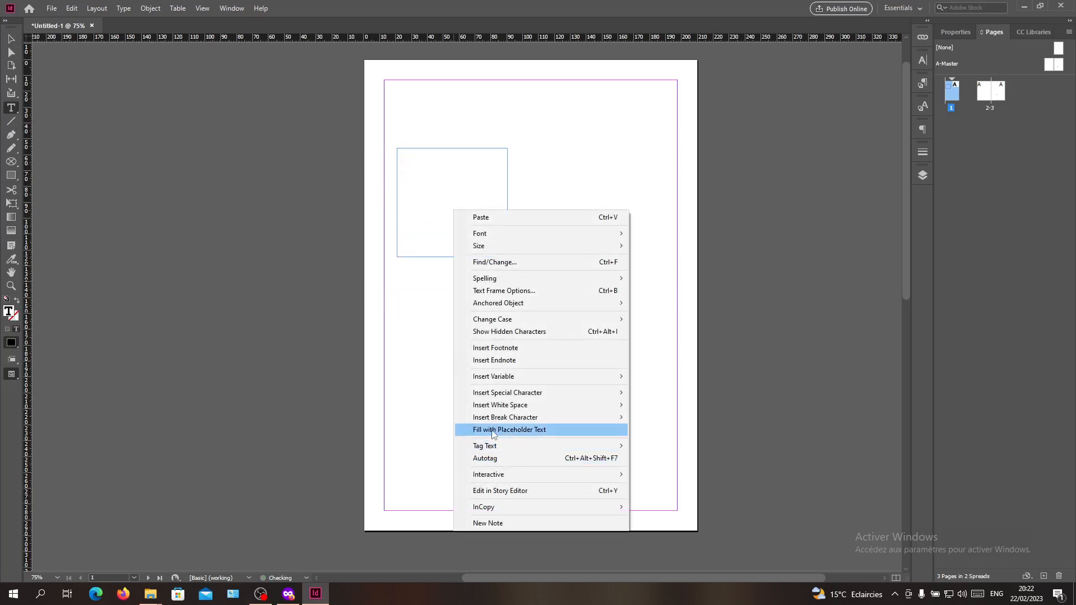
pyautogui.click(509, 429)
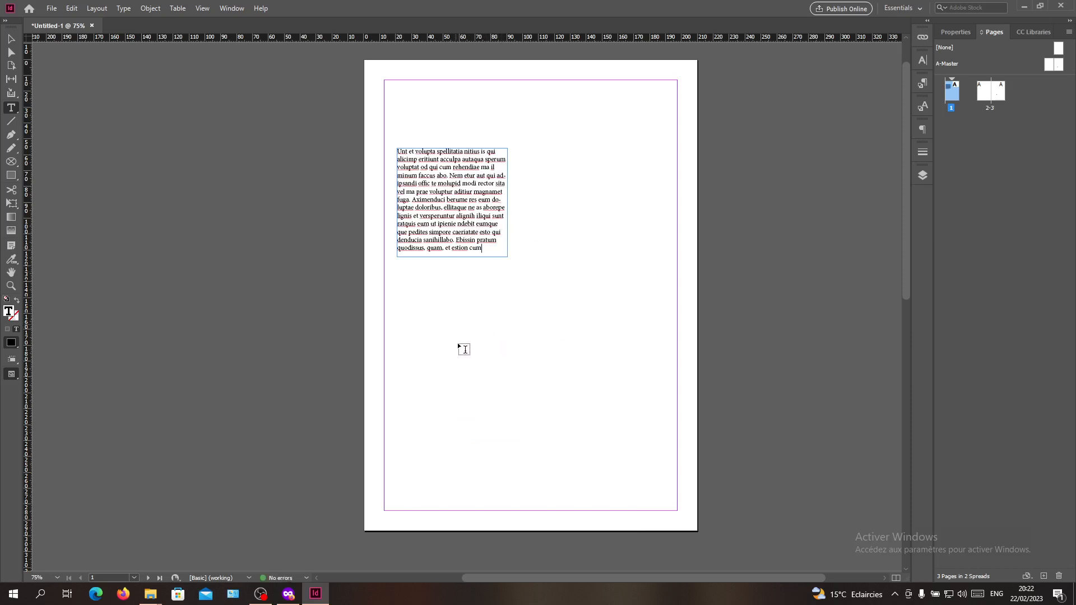
pyautogui.moveTo(457, 342); pyautogui.dragTo(568, 449)
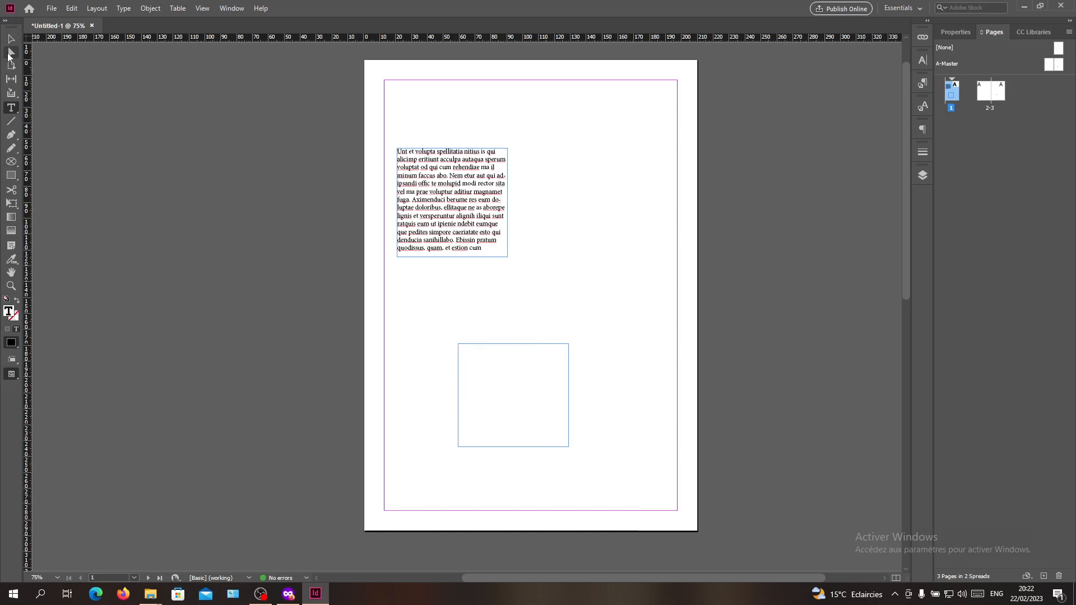
# Thread the upper frame's text into the lower frame and enlarge the placeholder text.
pyautogui.click(512, 396)
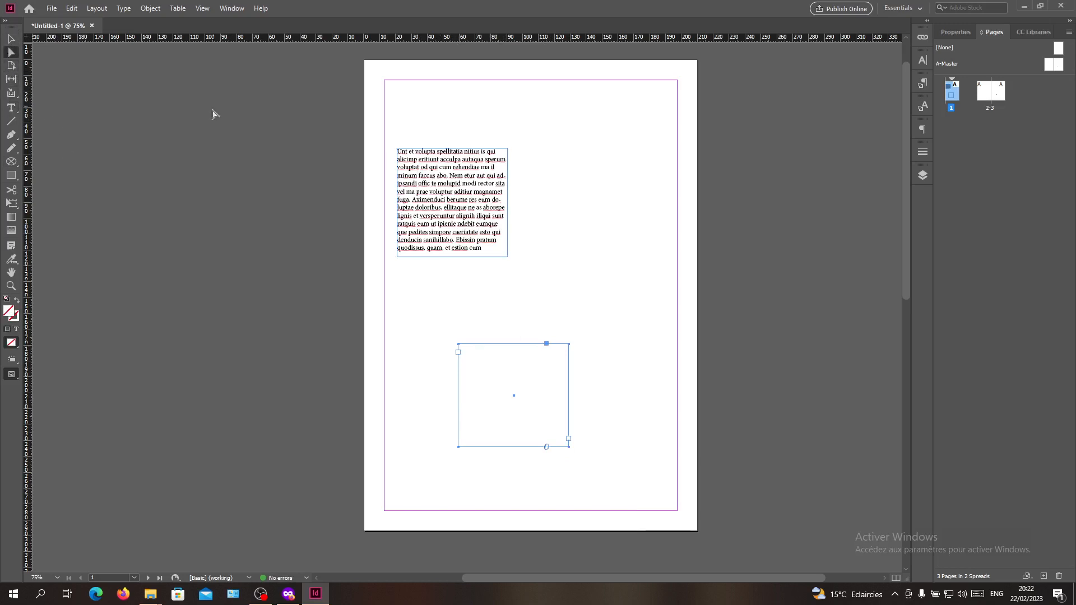
pyautogui.click(450, 202)
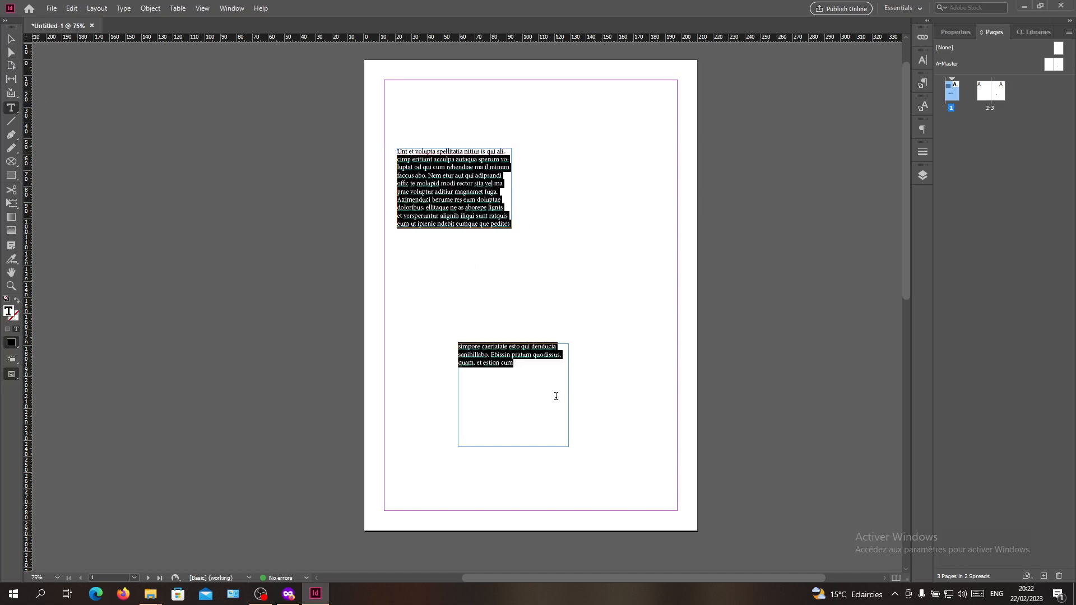
pyautogui.click(955, 32)
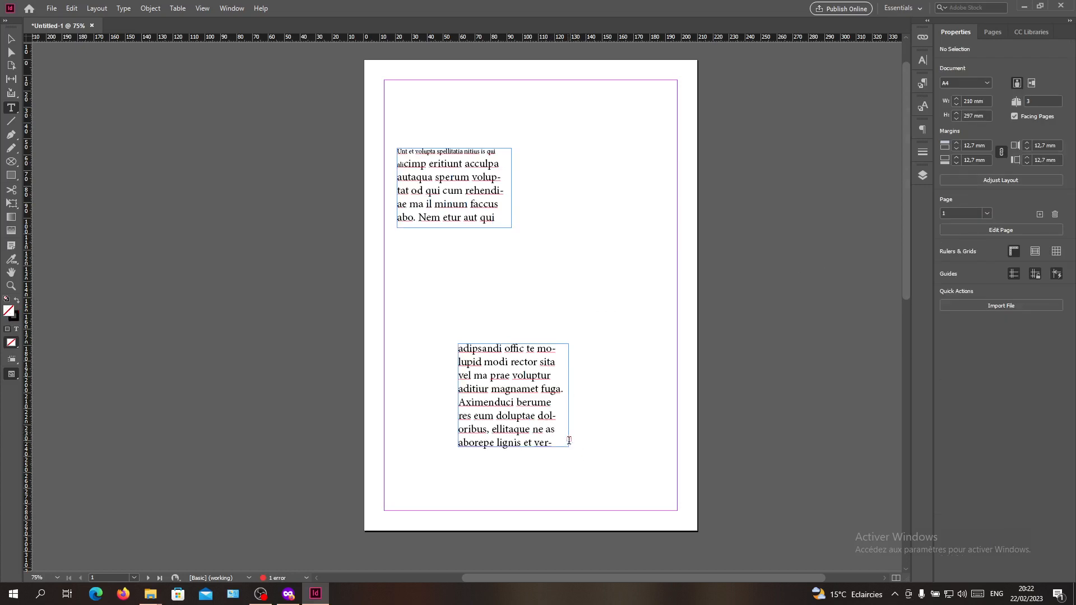
pyautogui.moveTo(578, 168); pyautogui.dragTo(648, 261)
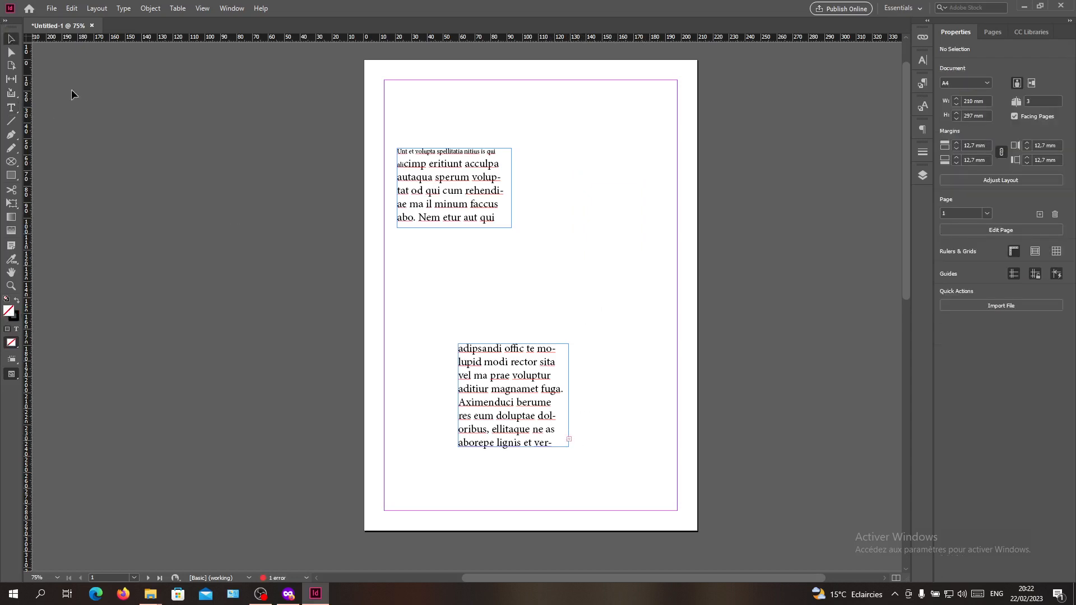
# Continue the threaded text into a third narrow frame on the right.
pyautogui.click(511, 394)
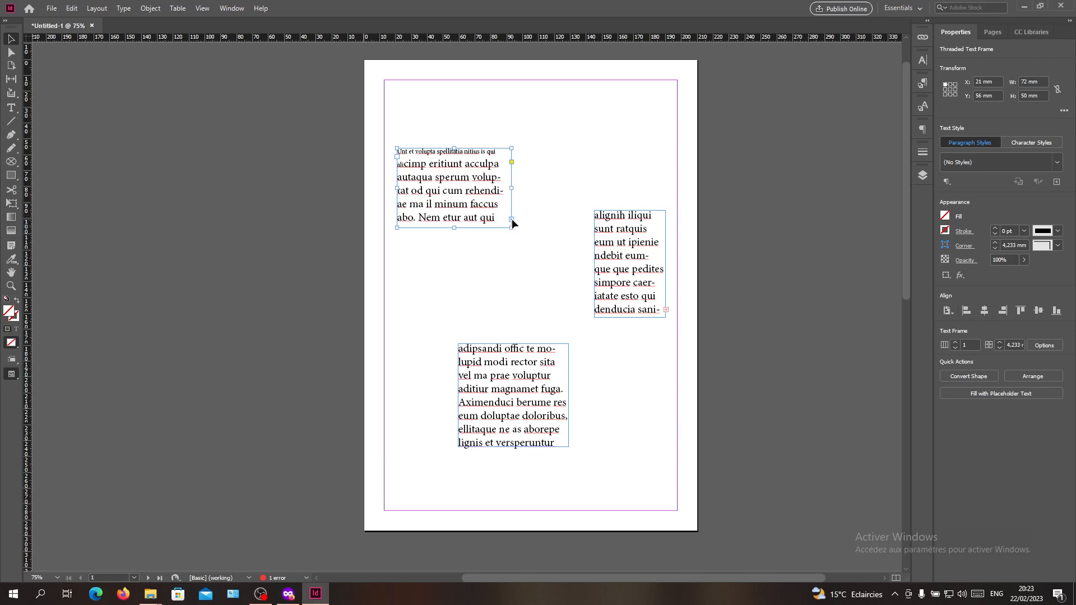
pyautogui.moveTo(514, 223)
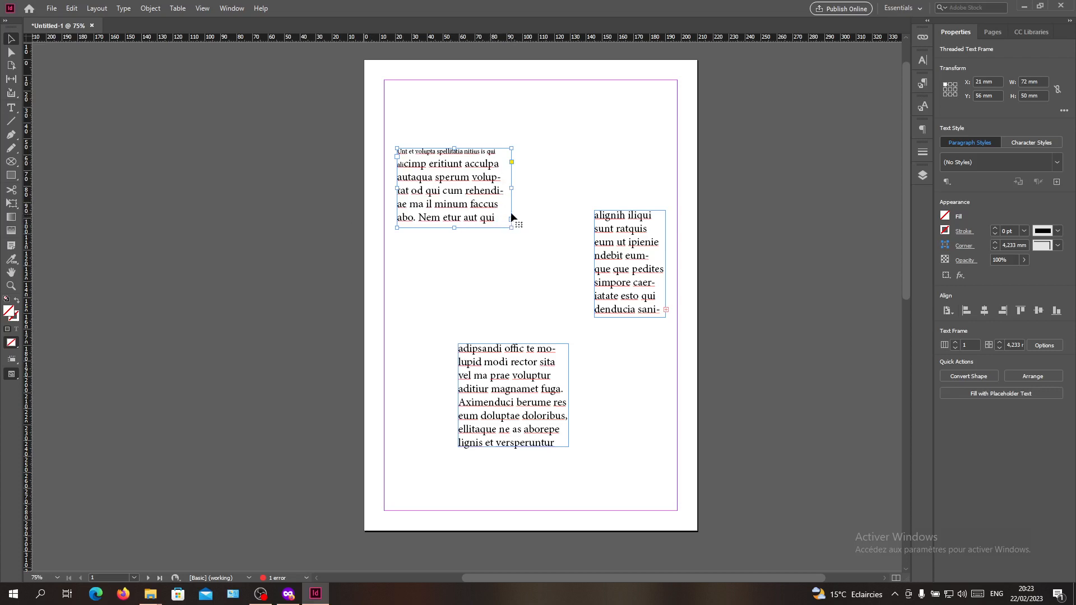
pyautogui.moveTo(397, 142)
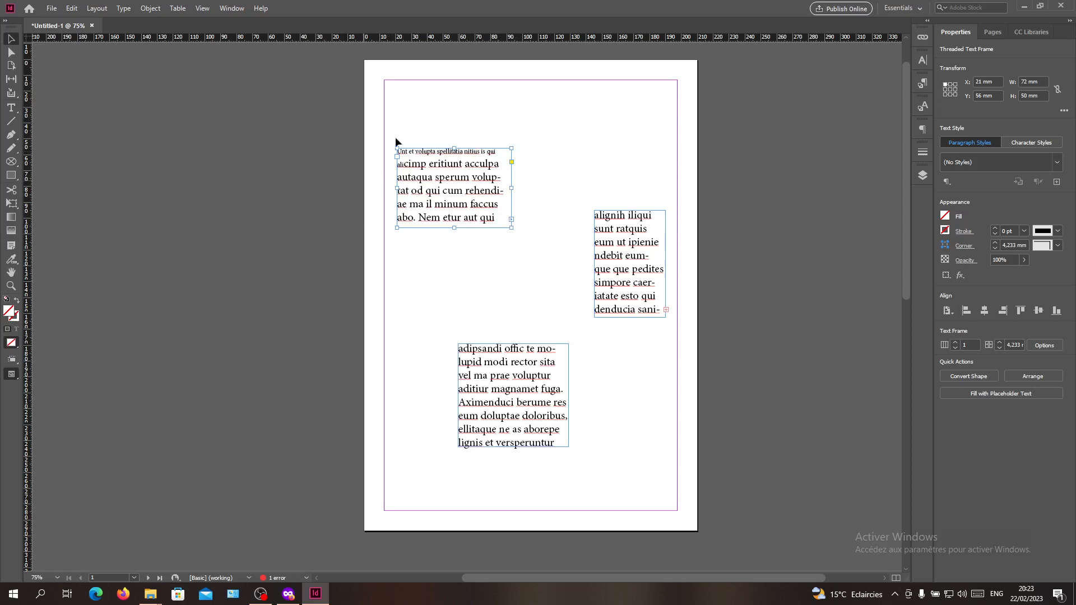
pyautogui.moveTo(541, 413)
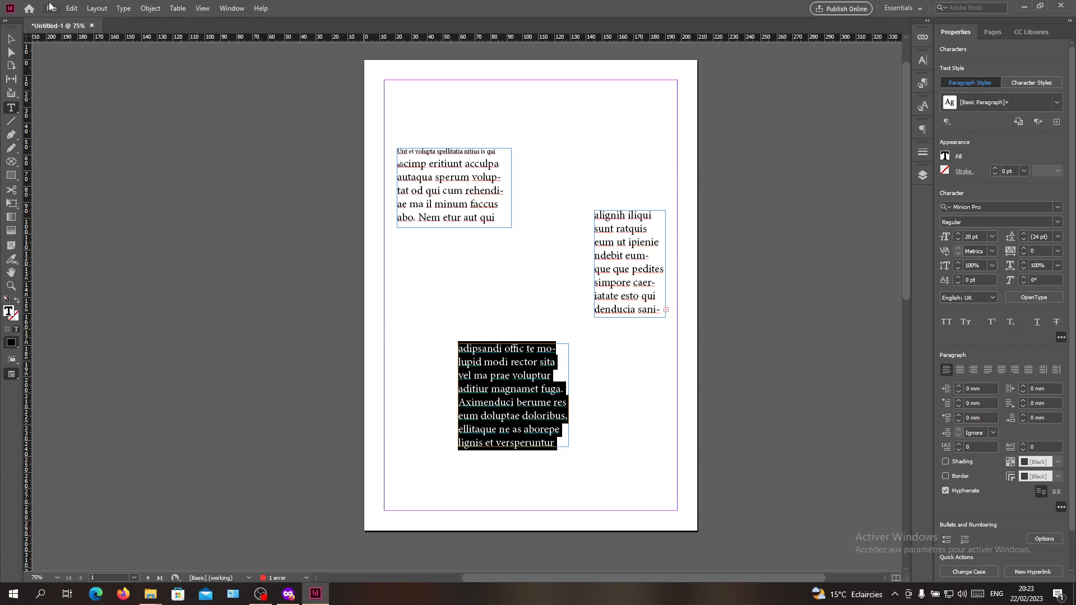
# Cut the text from the lower and right frames so the upper frame ends at hillabo.
pyautogui.click(72, 8)
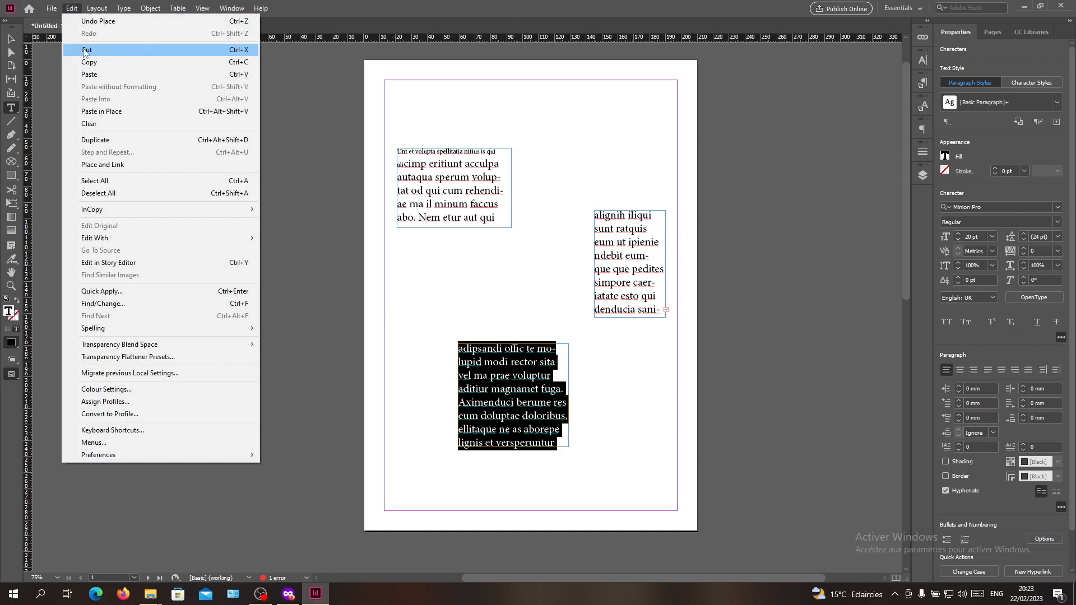
pyautogui.moveTo(519, 396)
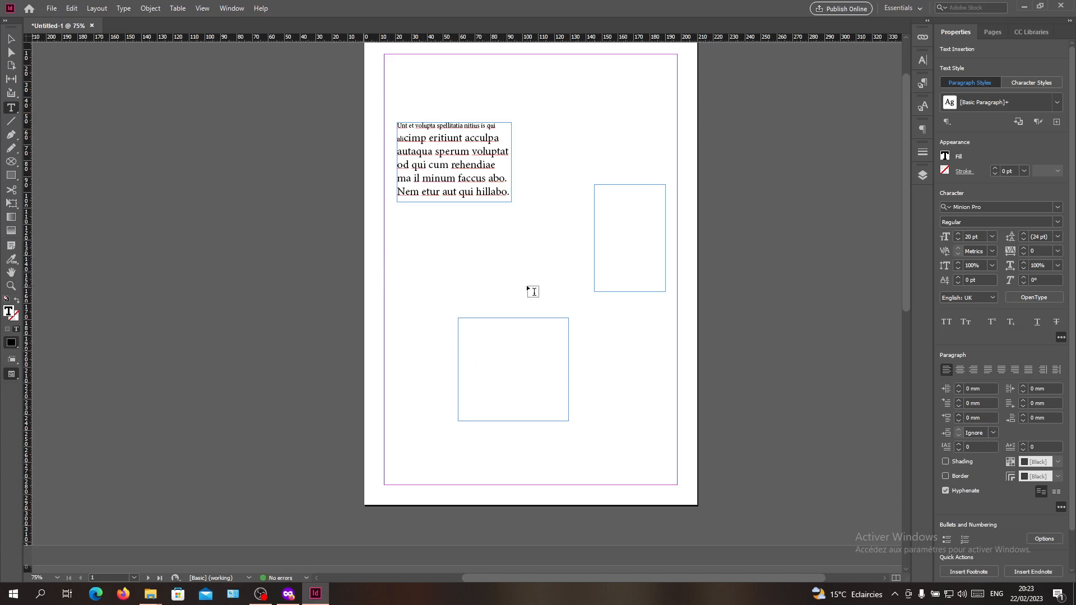
pyautogui.moveTo(604, 189)
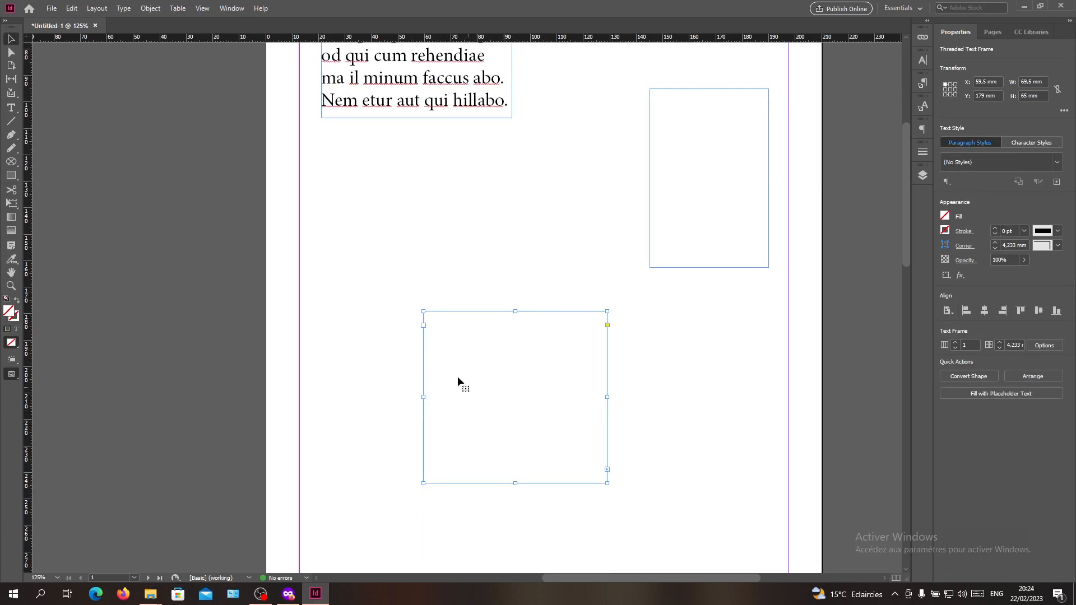
# Refill the bottom and right frames with placeholder text.
pyautogui.click(999, 394)
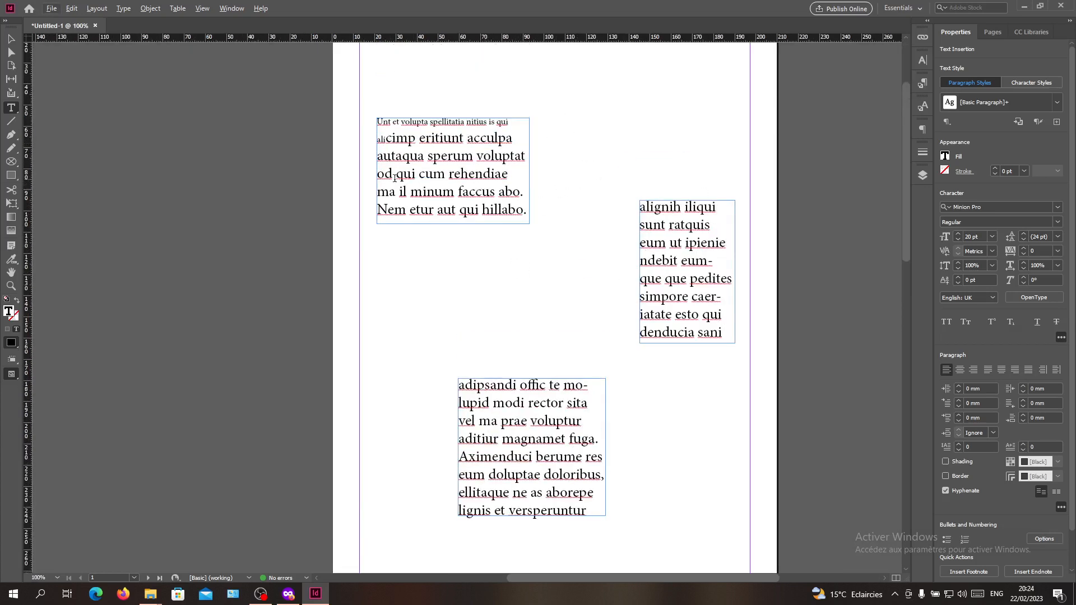
pyautogui.click(721, 332)
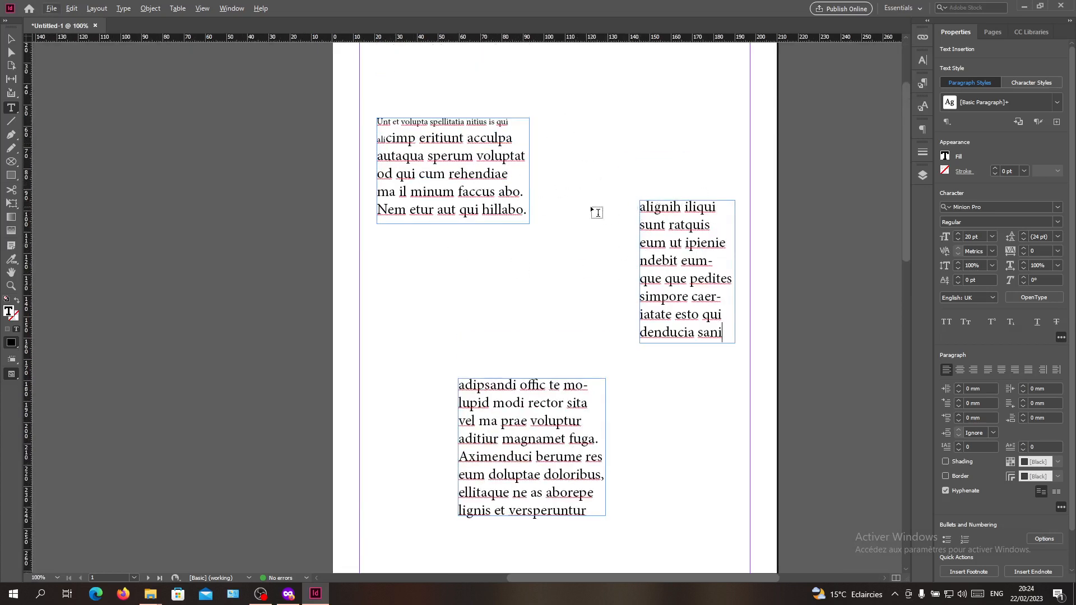
pyautogui.moveTo(500, 240)
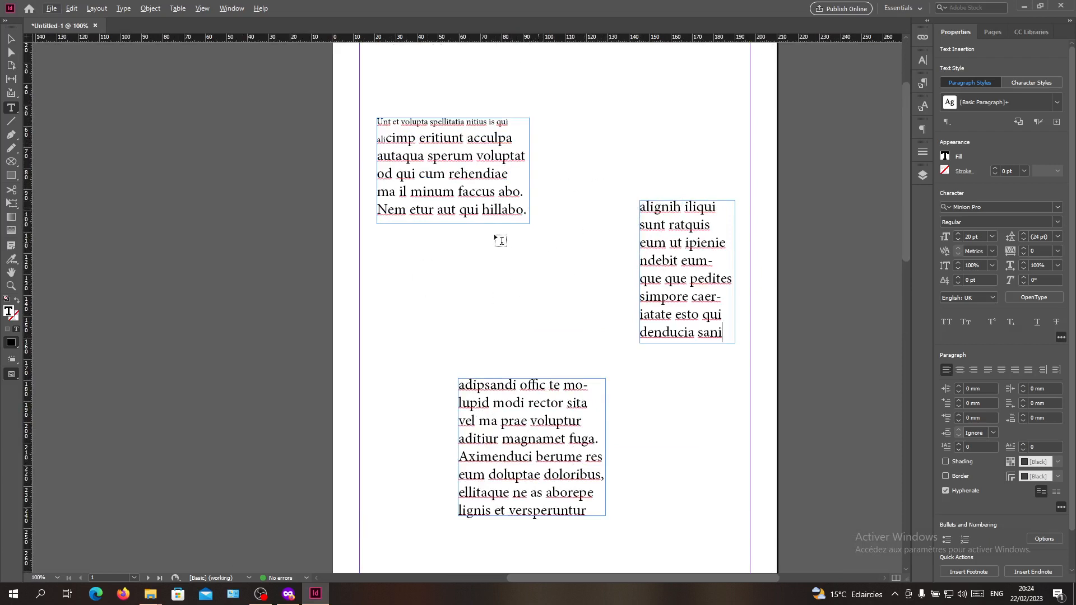
pyautogui.moveTo(540, 339)
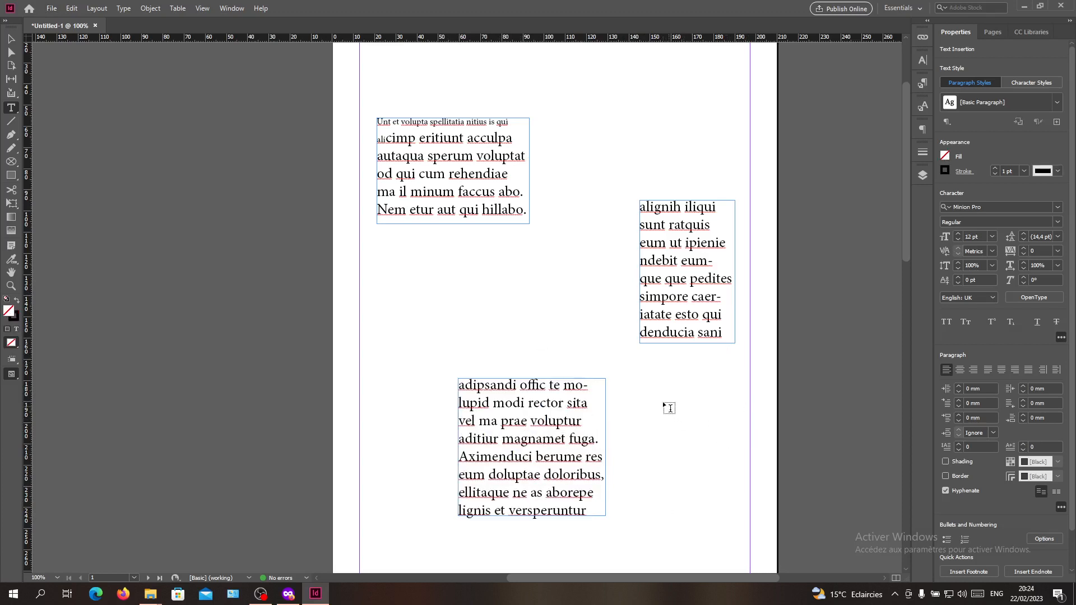
pyautogui.moveTo(649, 381)
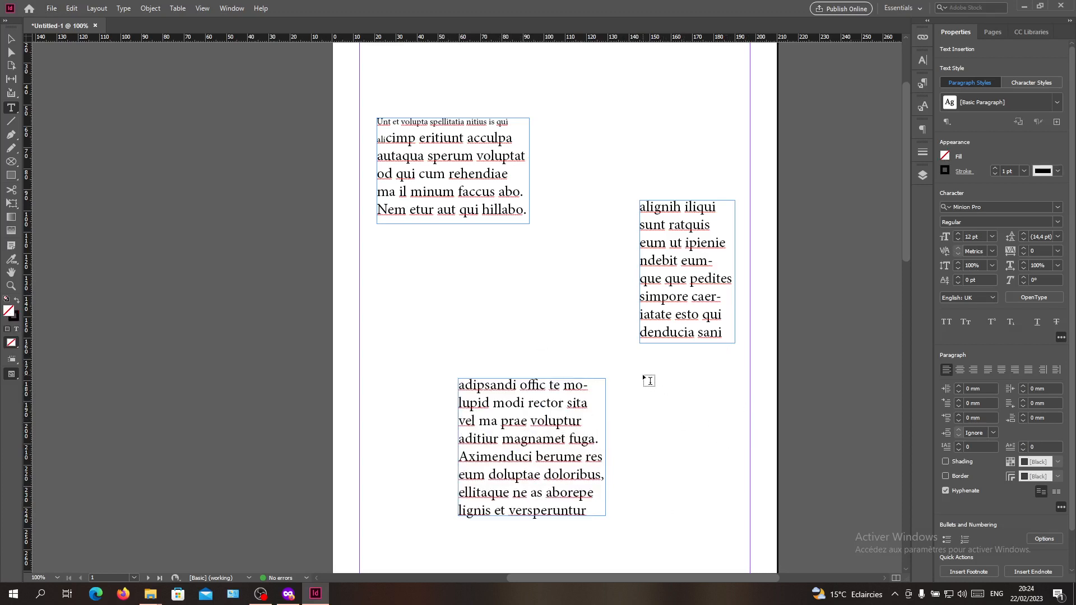